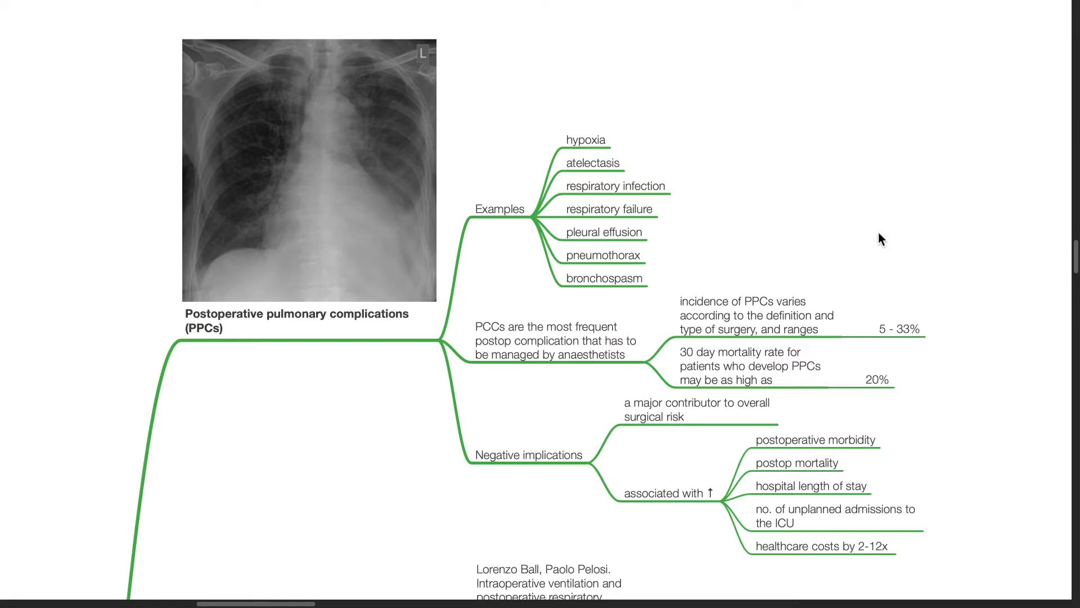
scroll(up, 3)
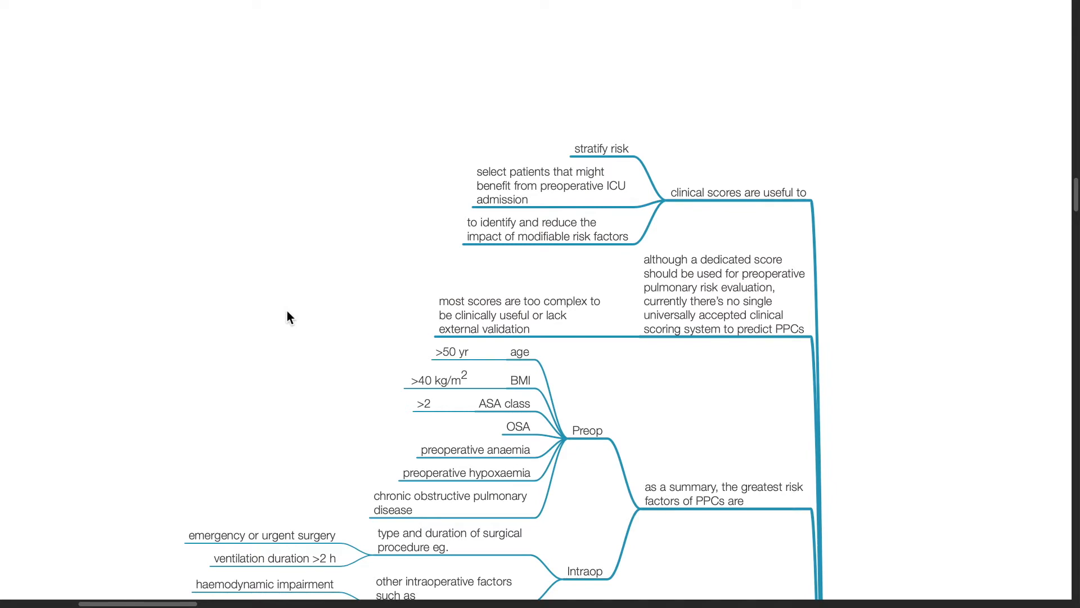
scroll(down, 3)
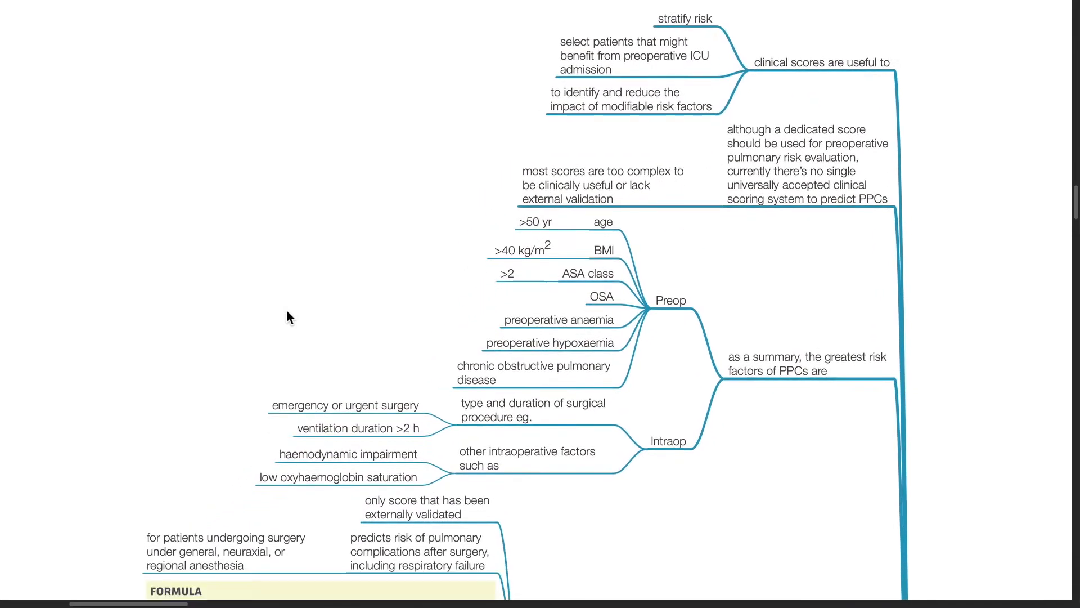
scroll(down, 3)
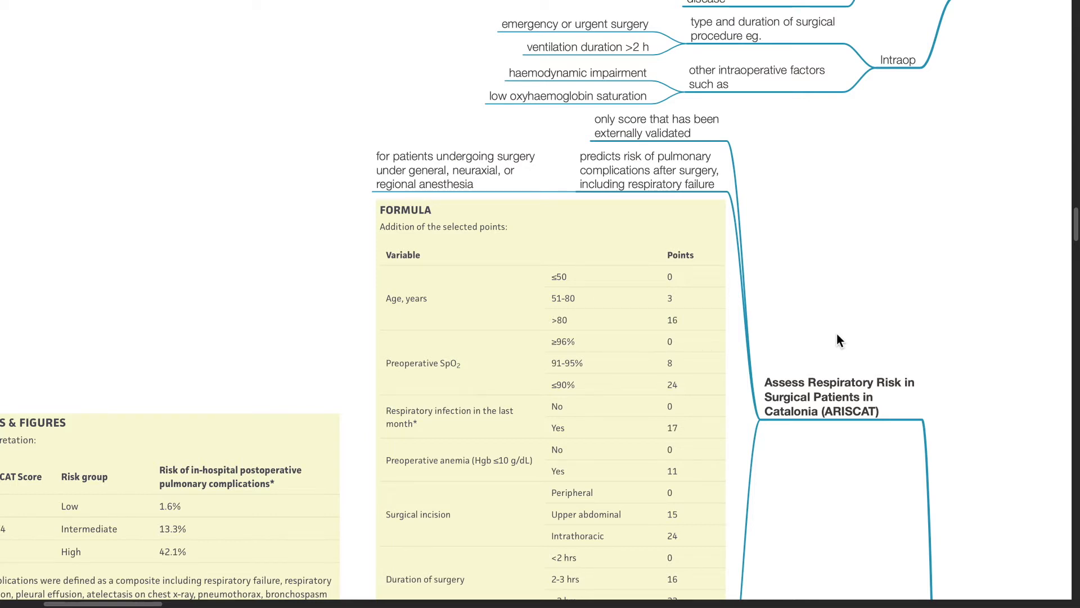
scroll(down, 3)
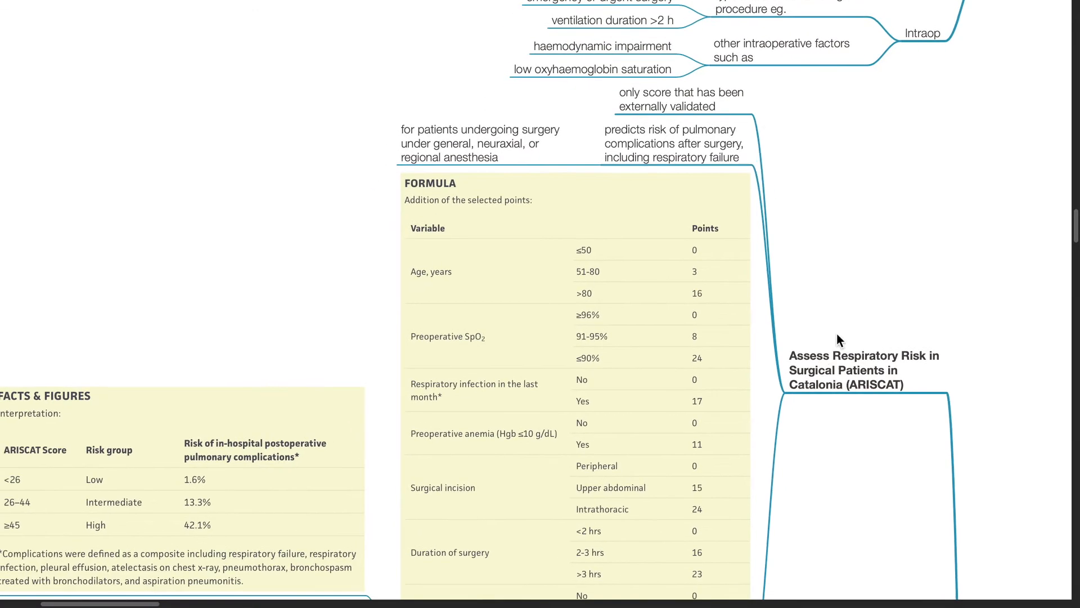
scroll(down, 3)
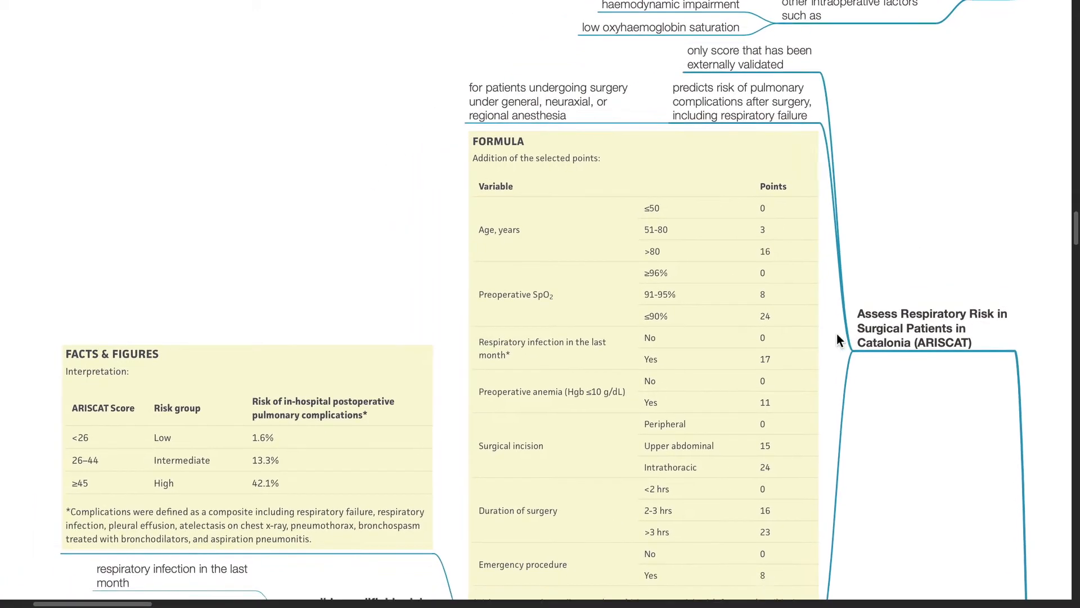
scroll(down, 3)
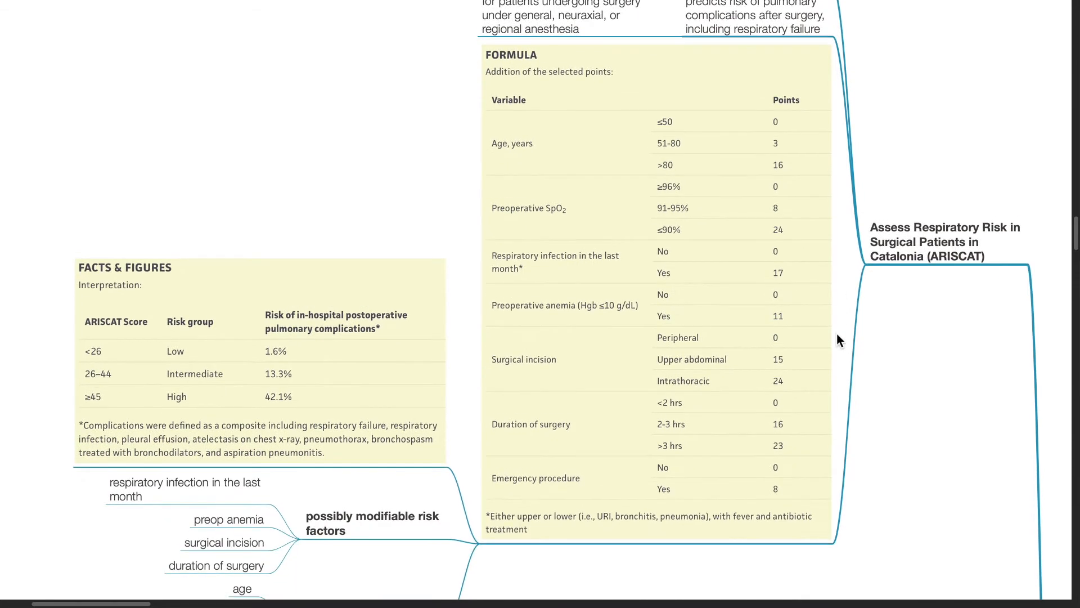
scroll(down, 3)
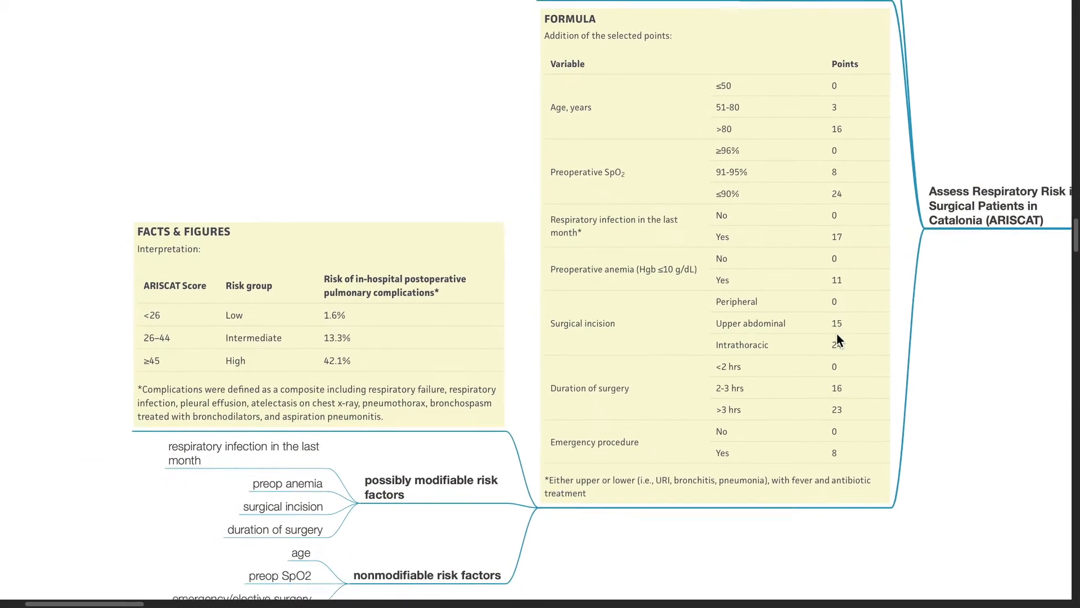
scroll(down, 3)
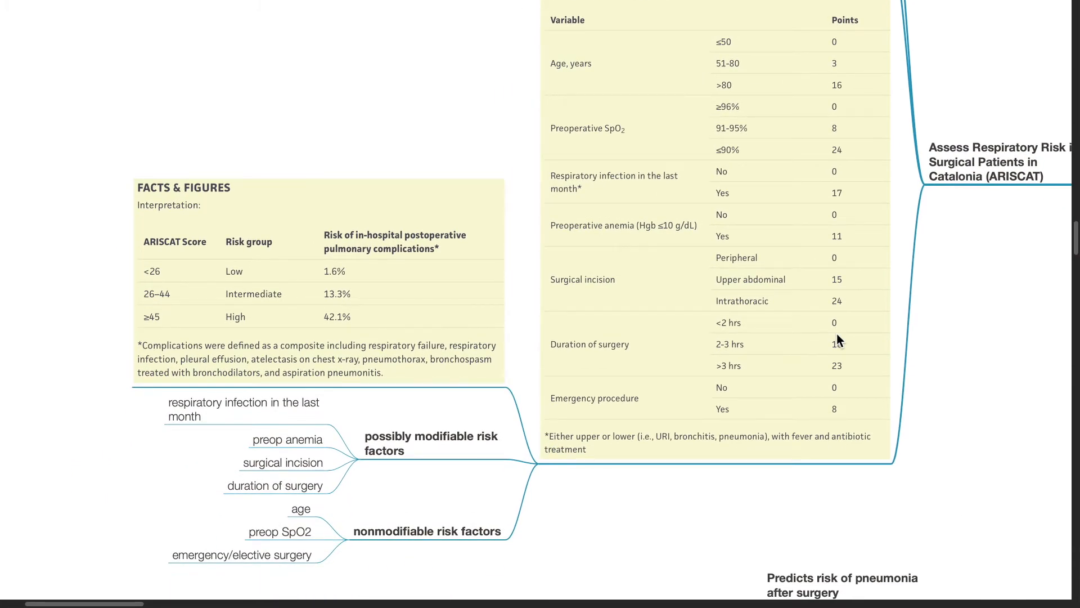
mouse_move(729, 494)
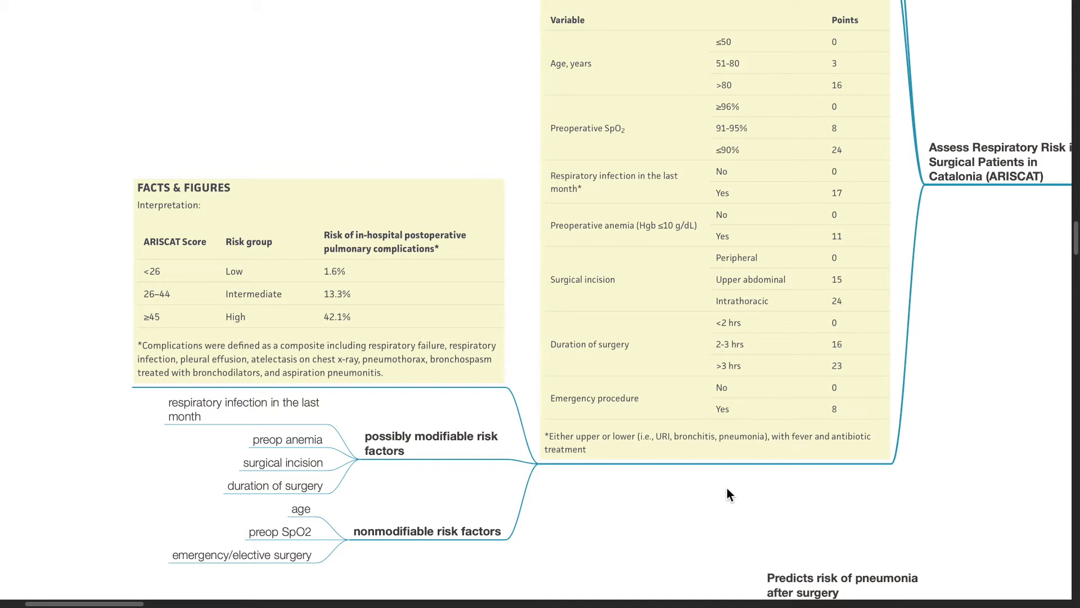
scroll(down, 3)
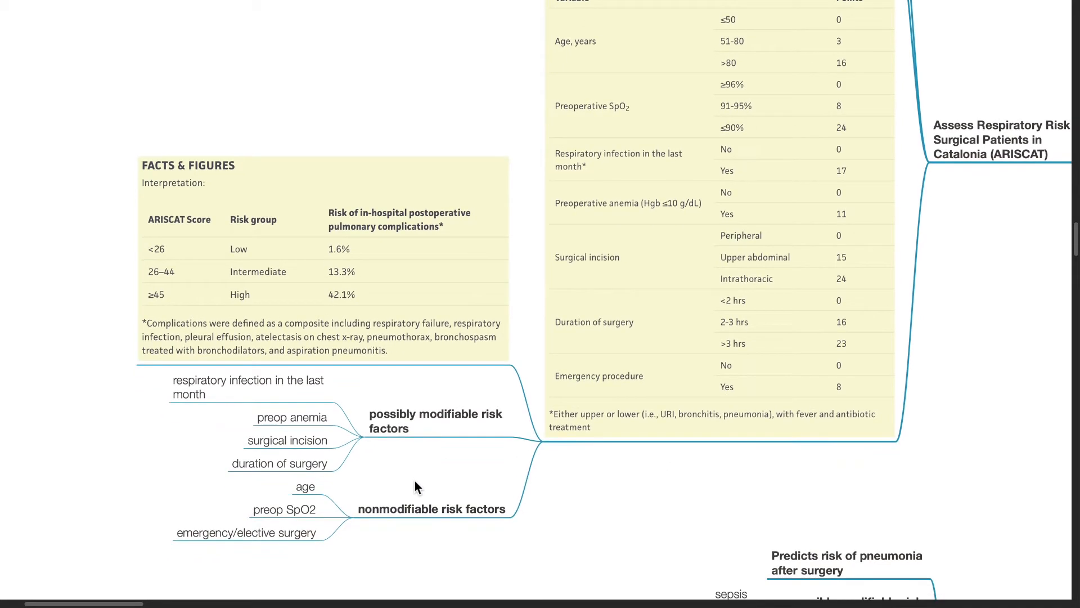
mouse_move(350, 468)
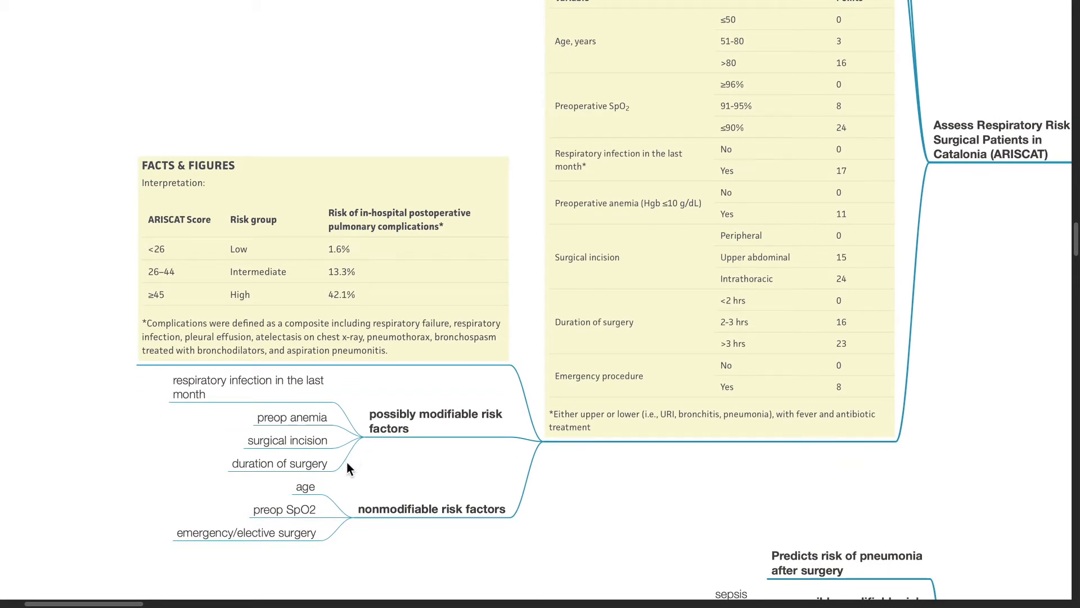
mouse_move(383, 490)
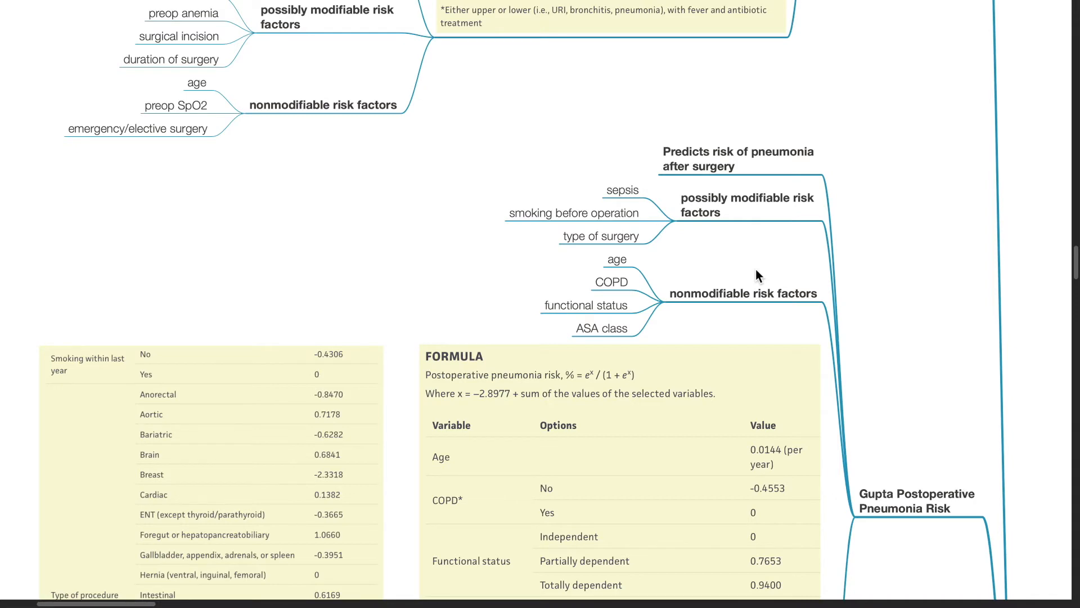
scroll(down, 3)
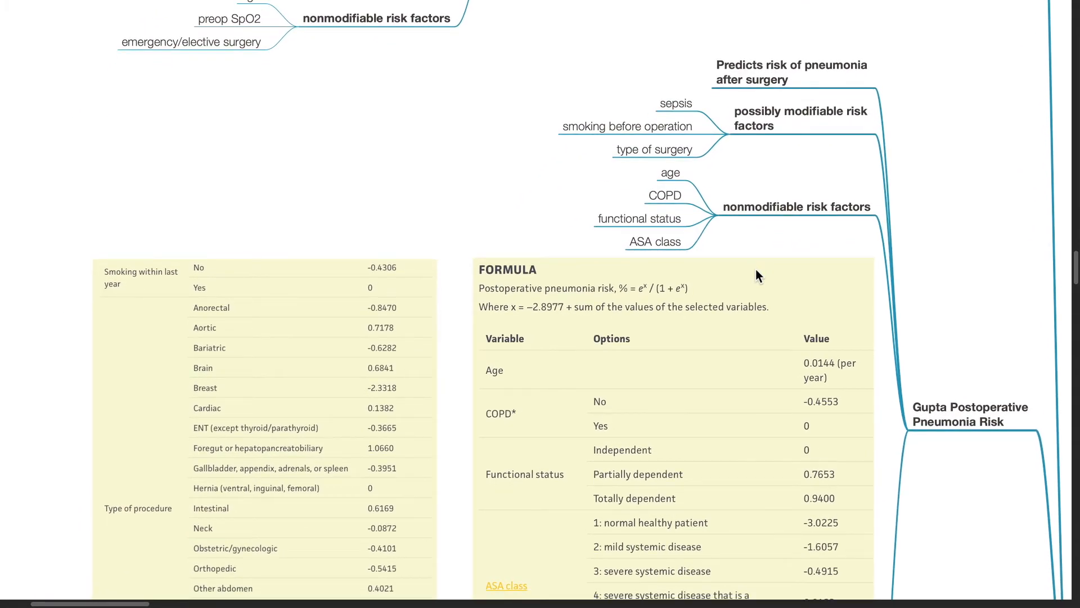
scroll(down, 3)
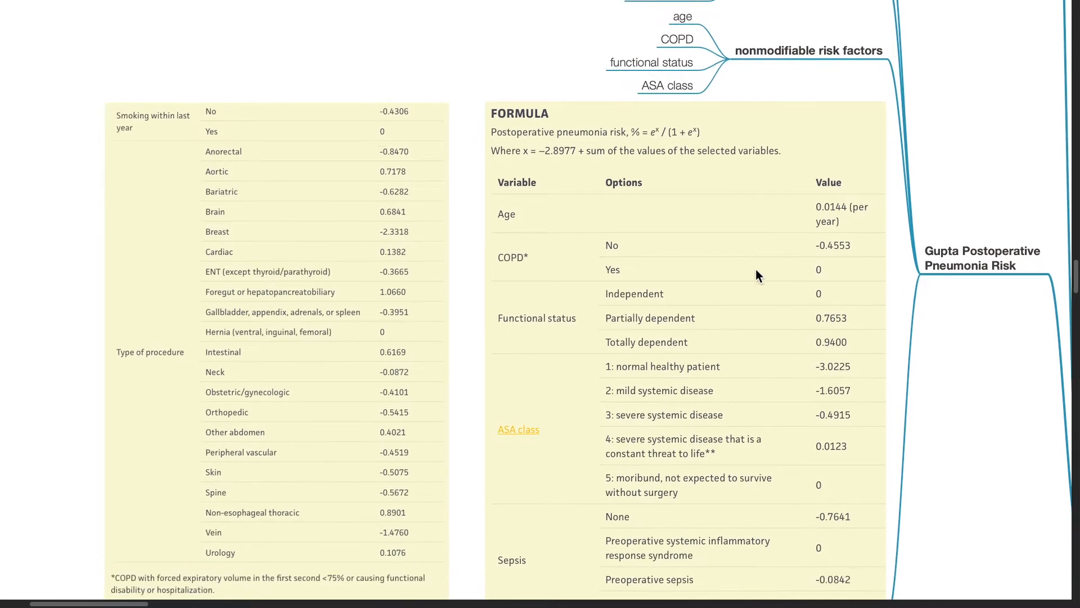
scroll(down, 3)
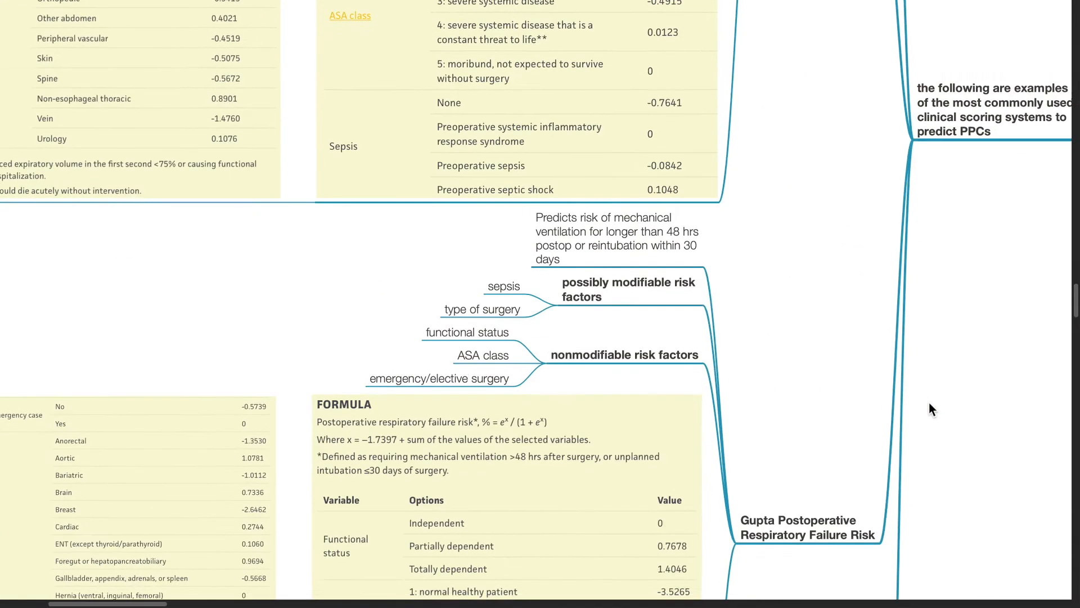
scroll(down, 3)
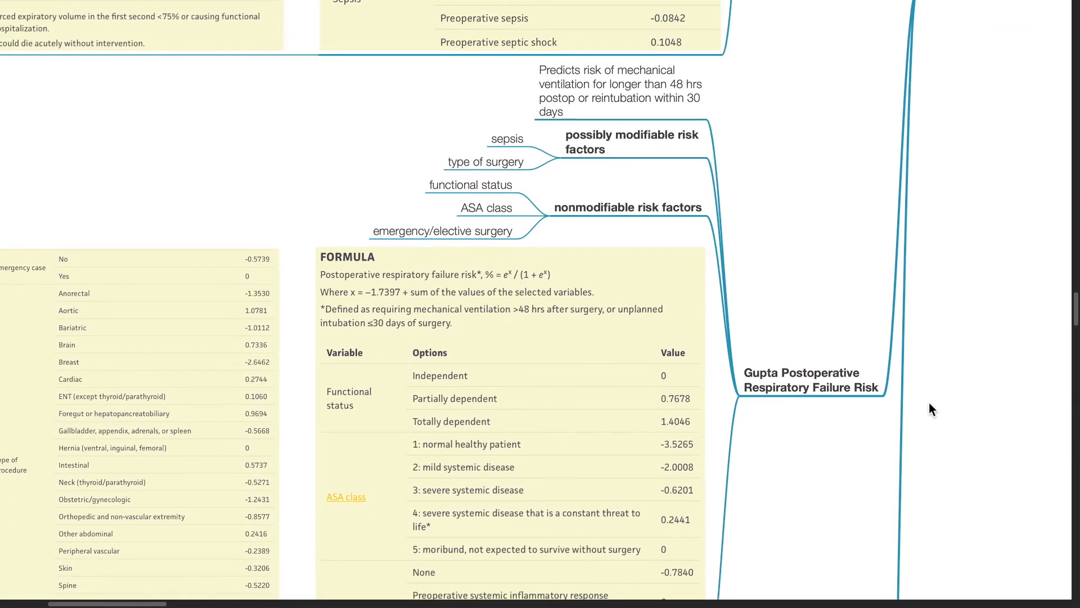
mouse_move(848, 337)
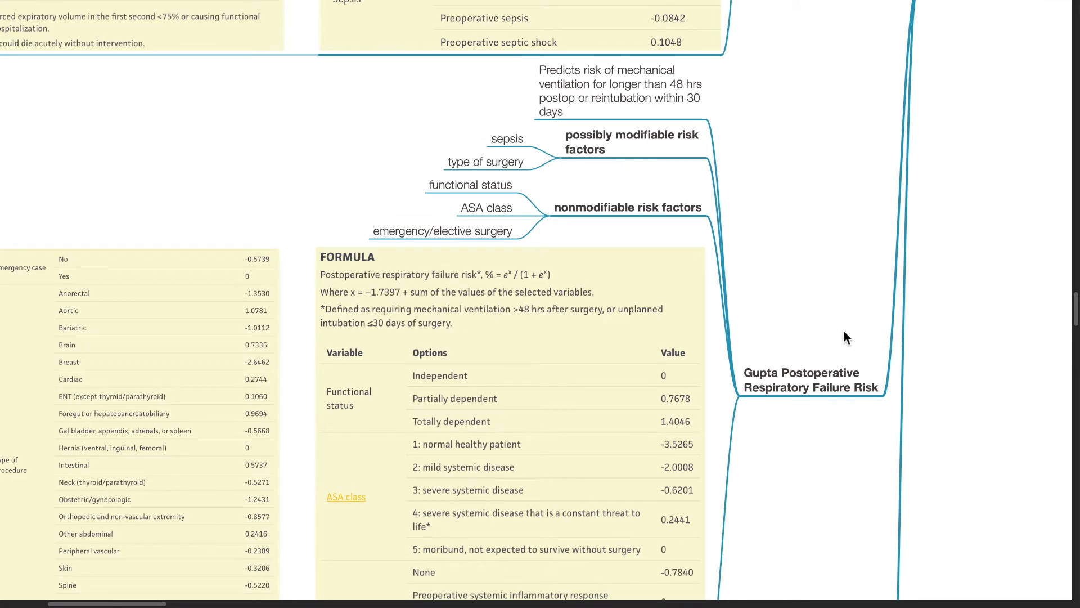
scroll(up, 3)
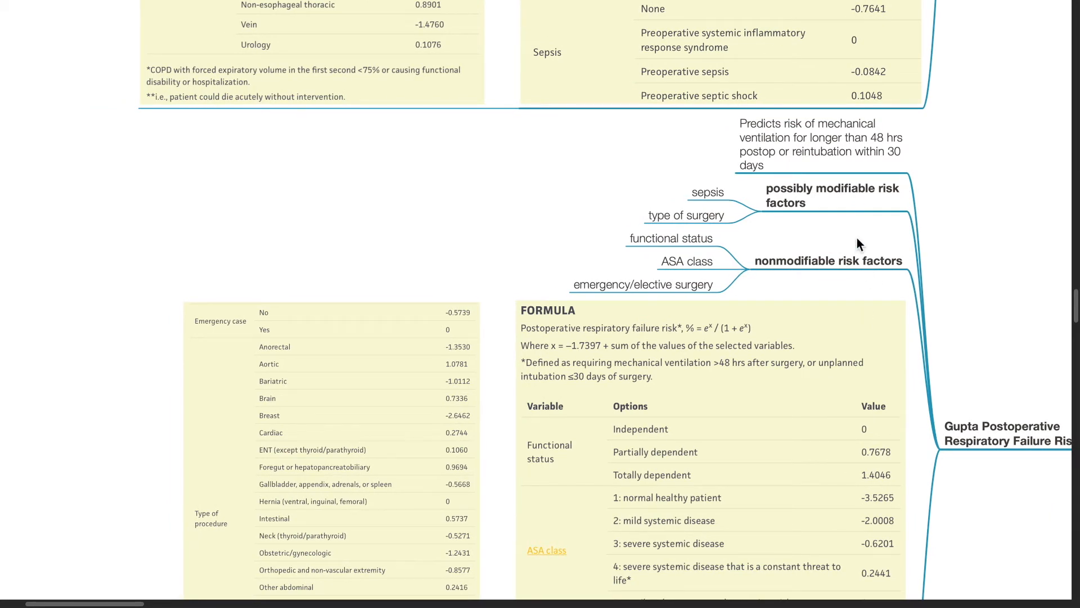
scroll(down, 3)
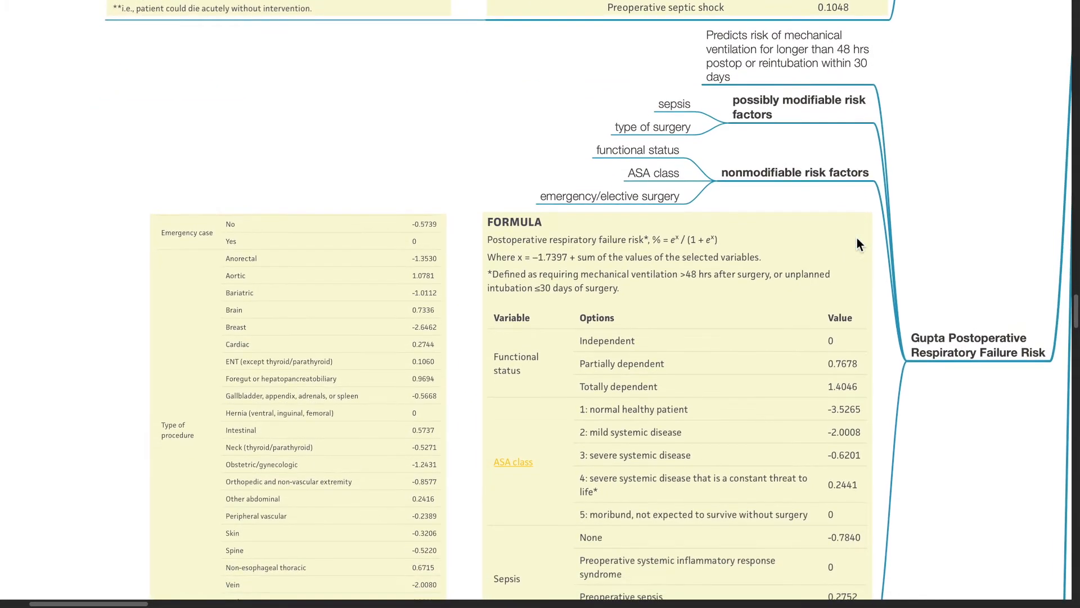
scroll(down, 3)
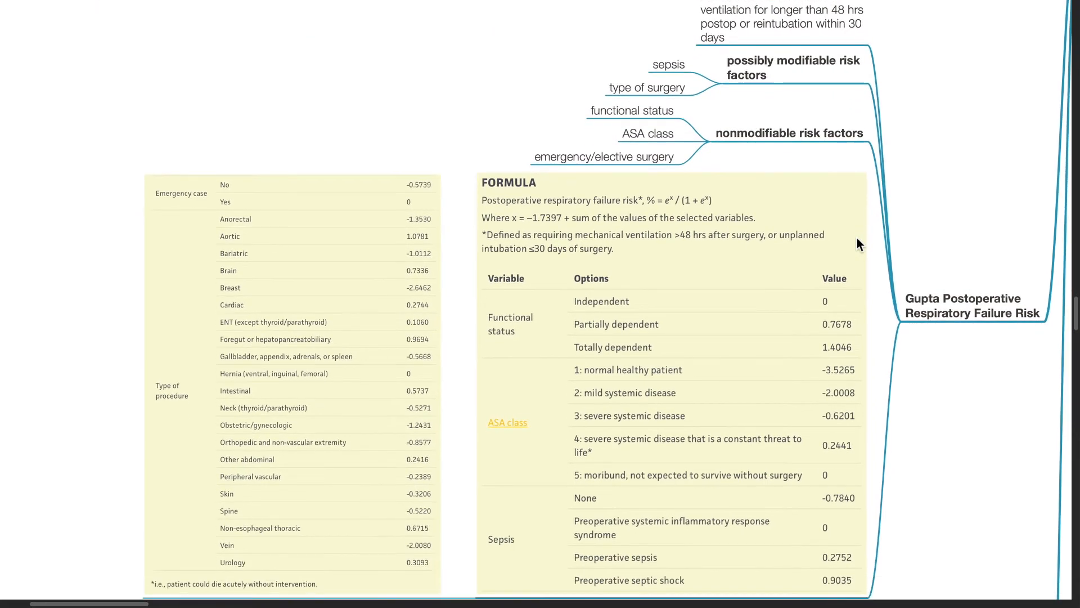
scroll(down, 3)
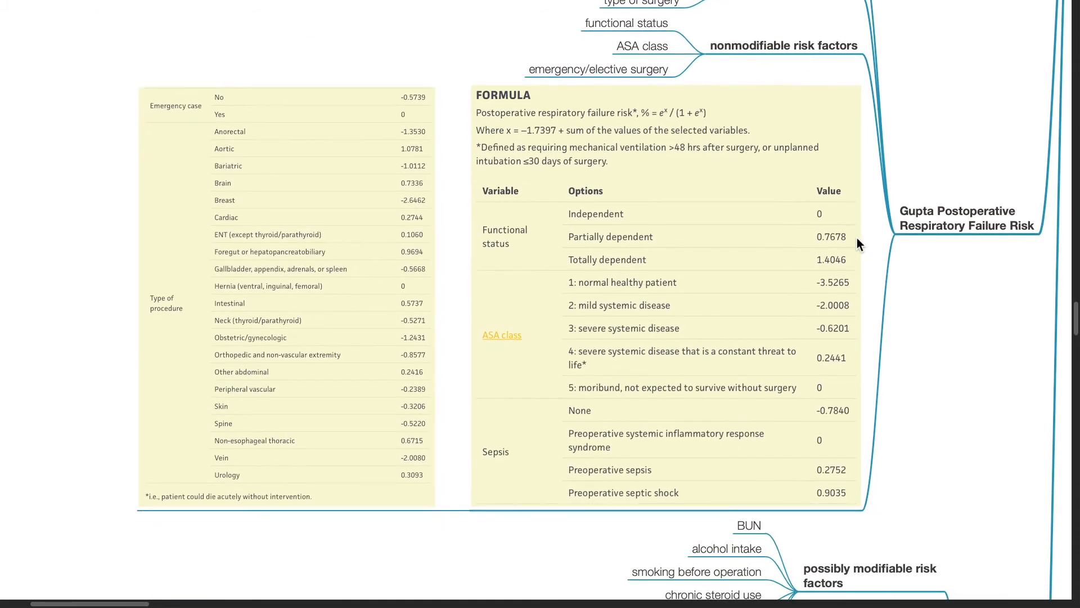
mouse_move(1010, 326)
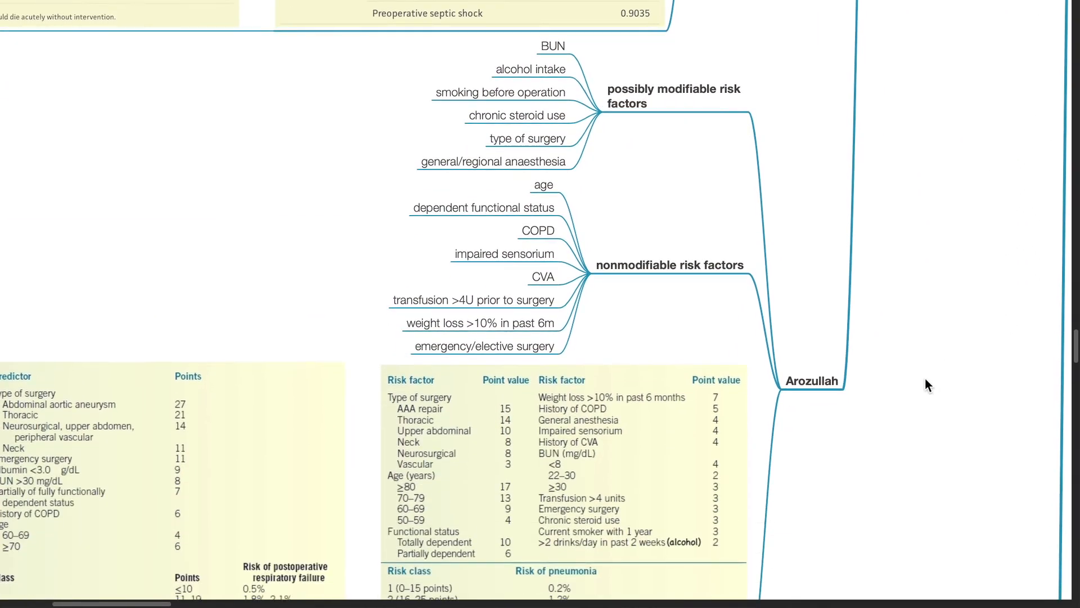
mouse_move(859, 411)
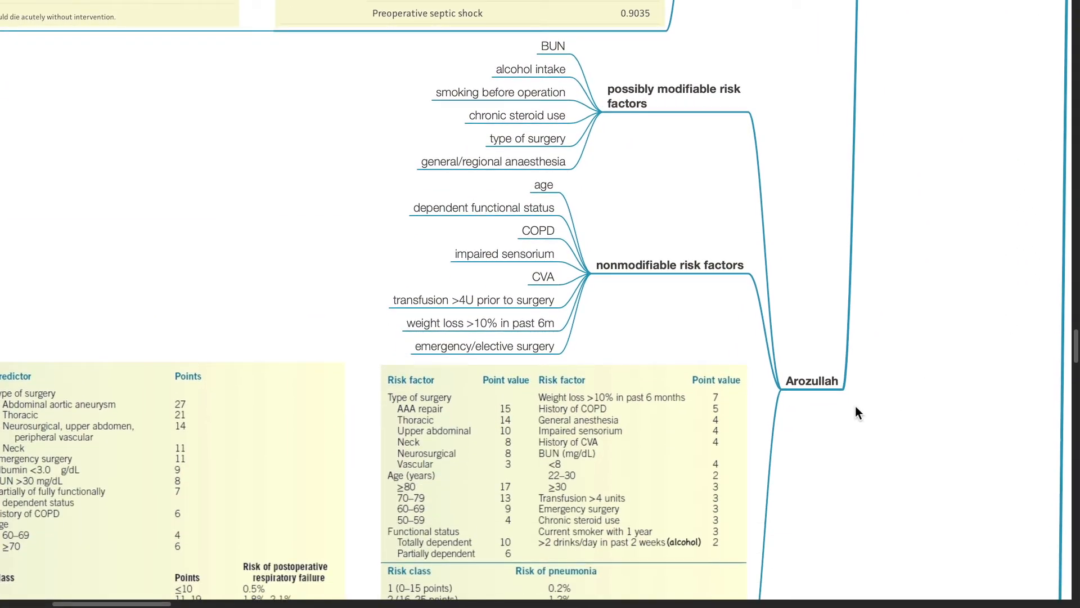
scroll(up, 3)
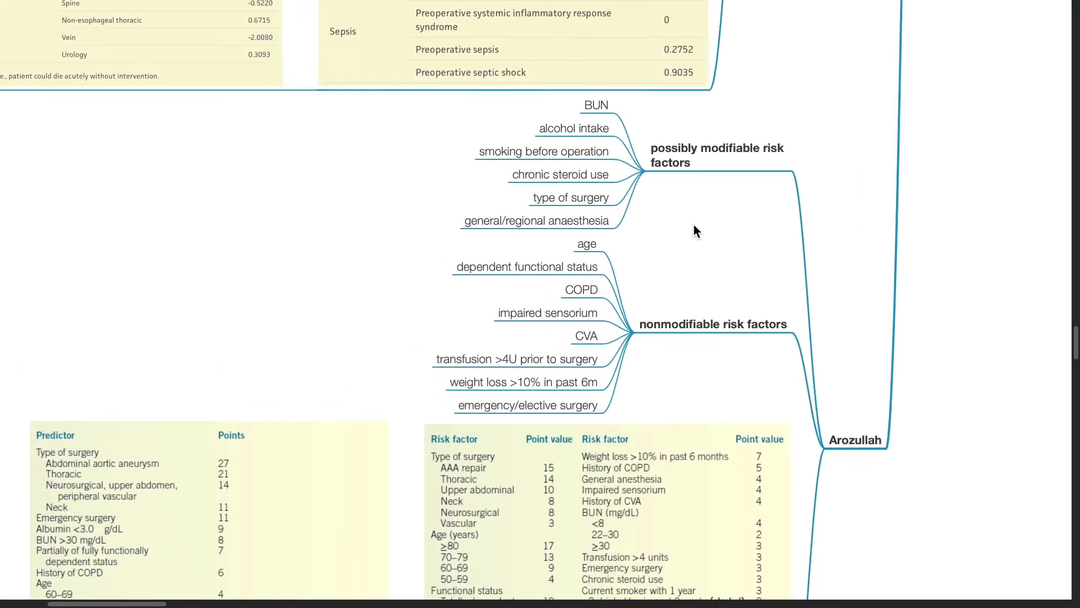
scroll(up, 3)
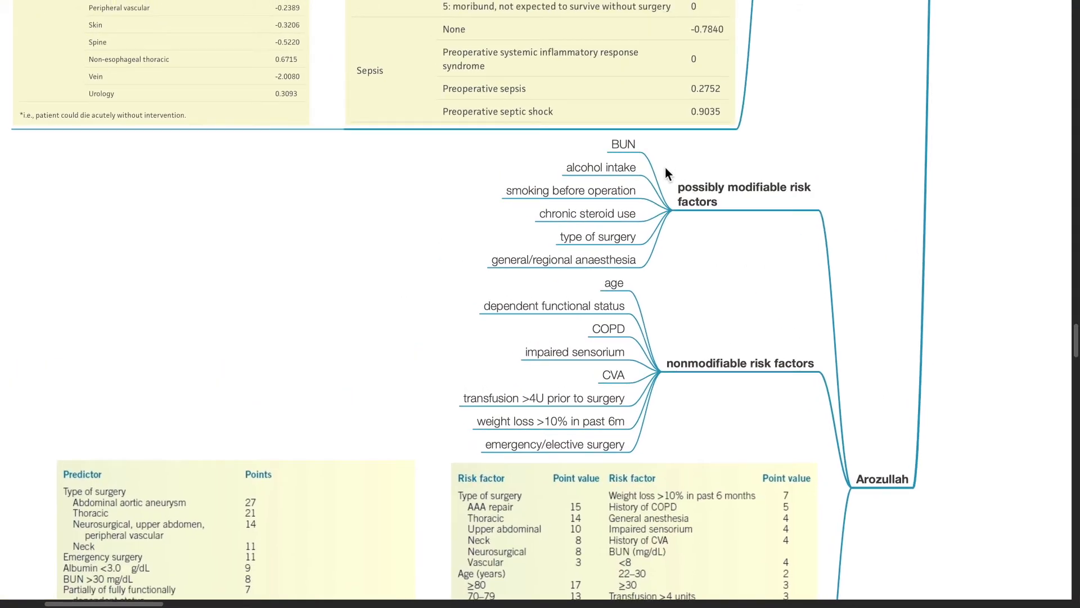
mouse_move(672, 250)
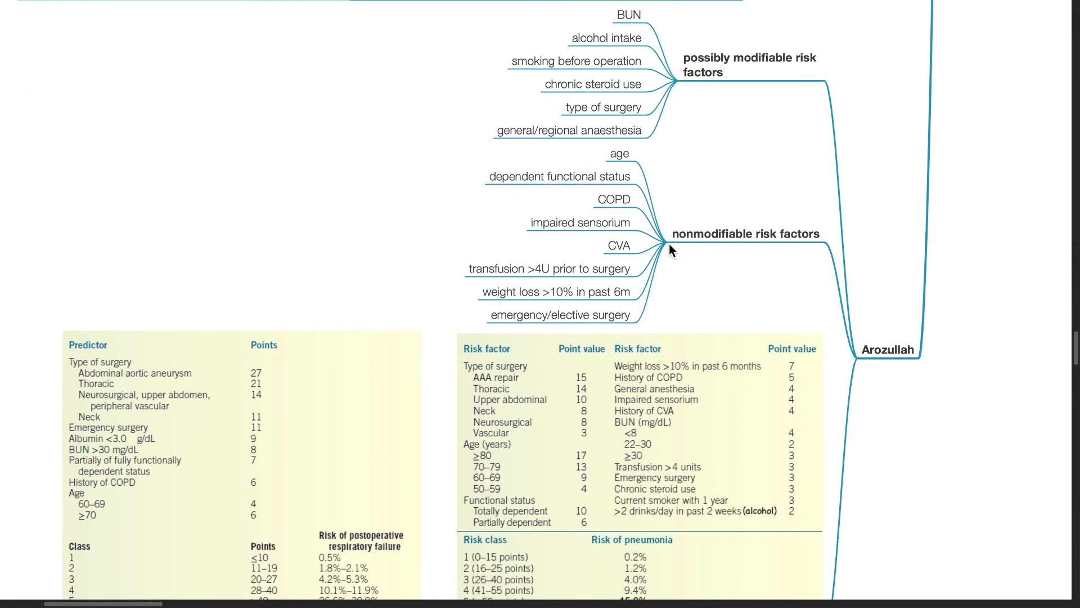
scroll(down, 3)
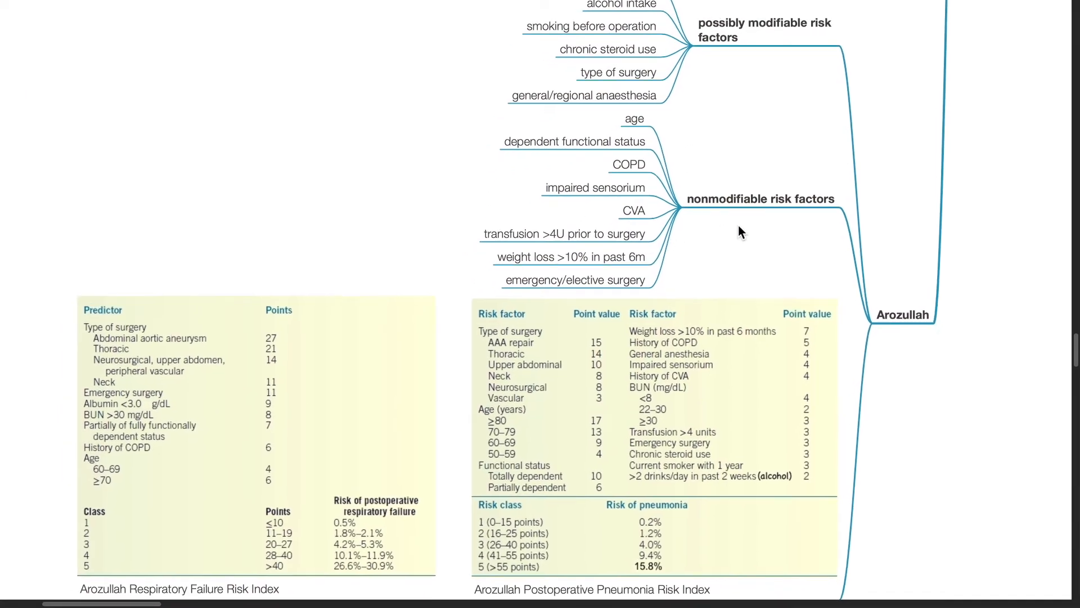
mouse_move(715, 157)
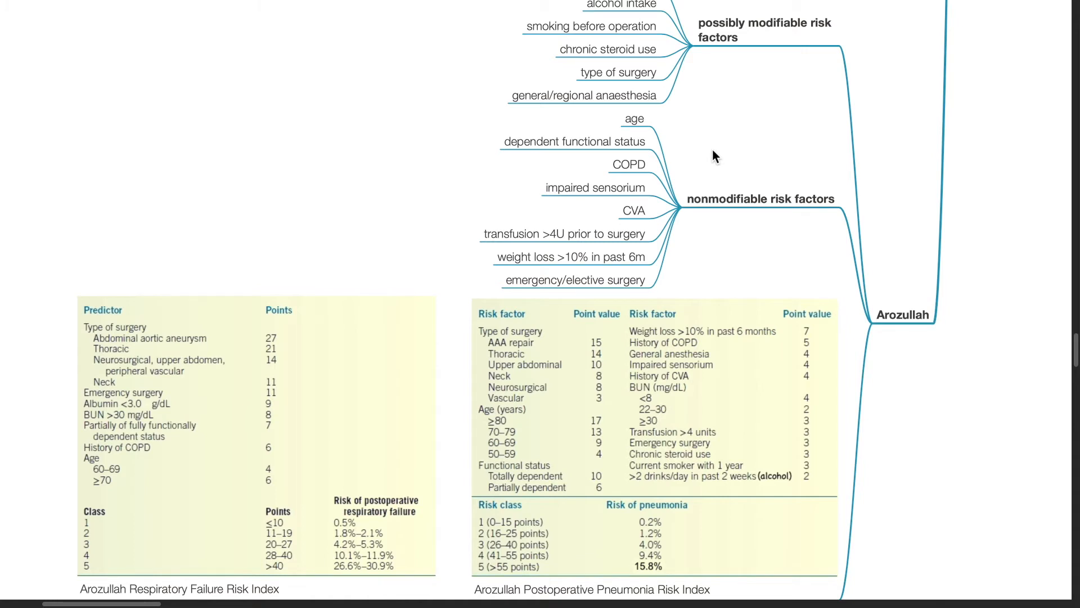
mouse_move(720, 243)
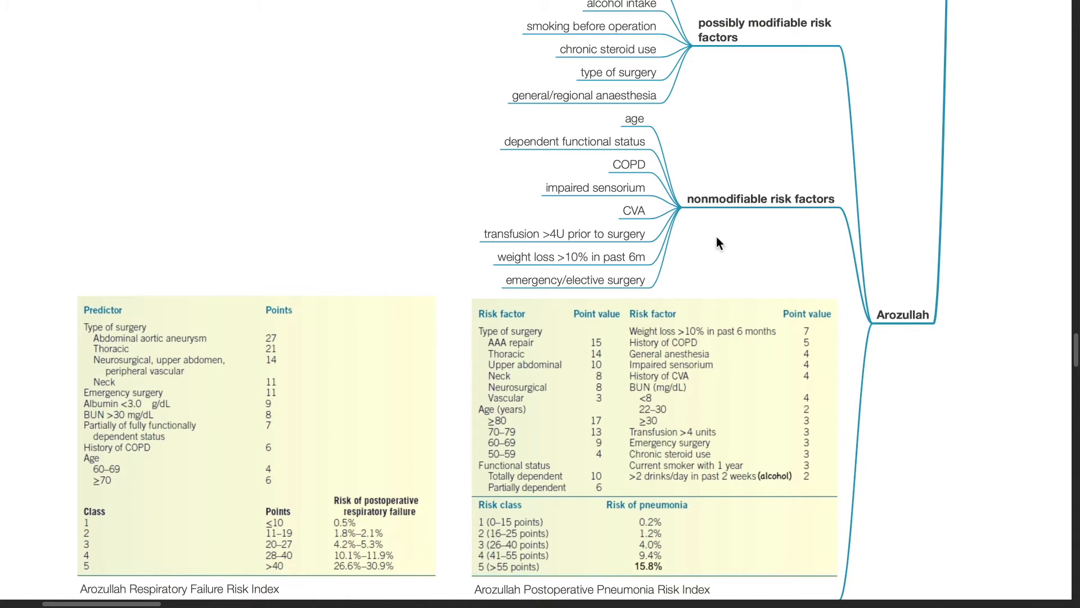
scroll(down, 3)
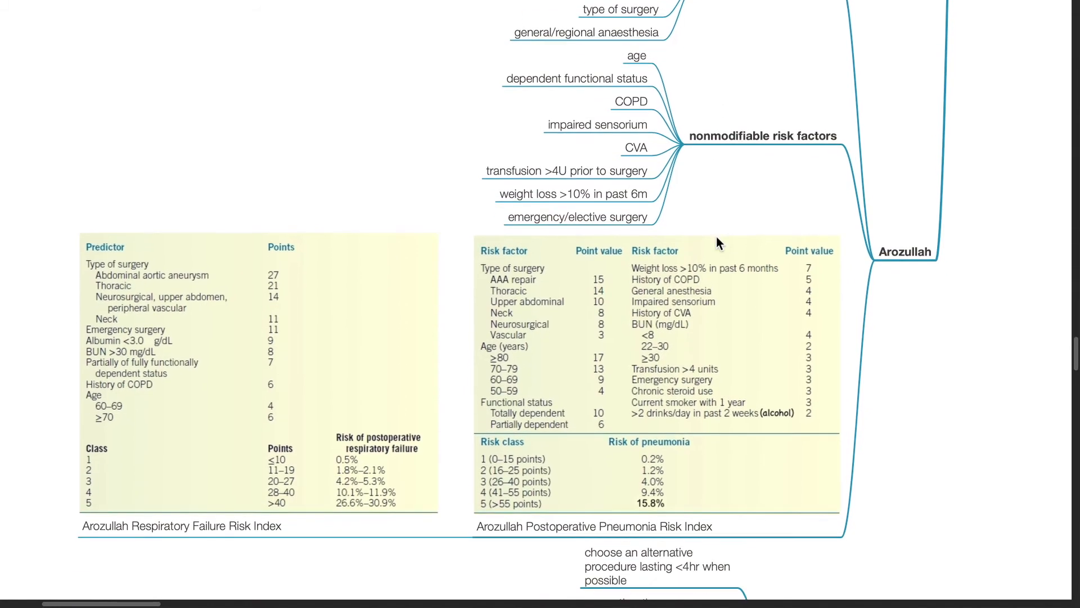
mouse_move(712, 200)
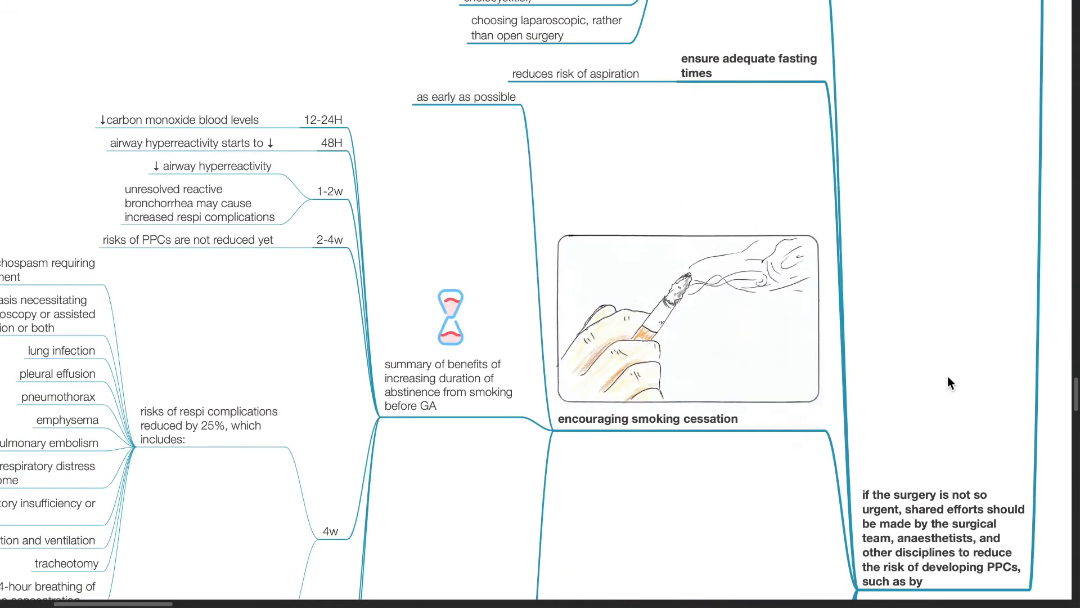
scroll(down, 3)
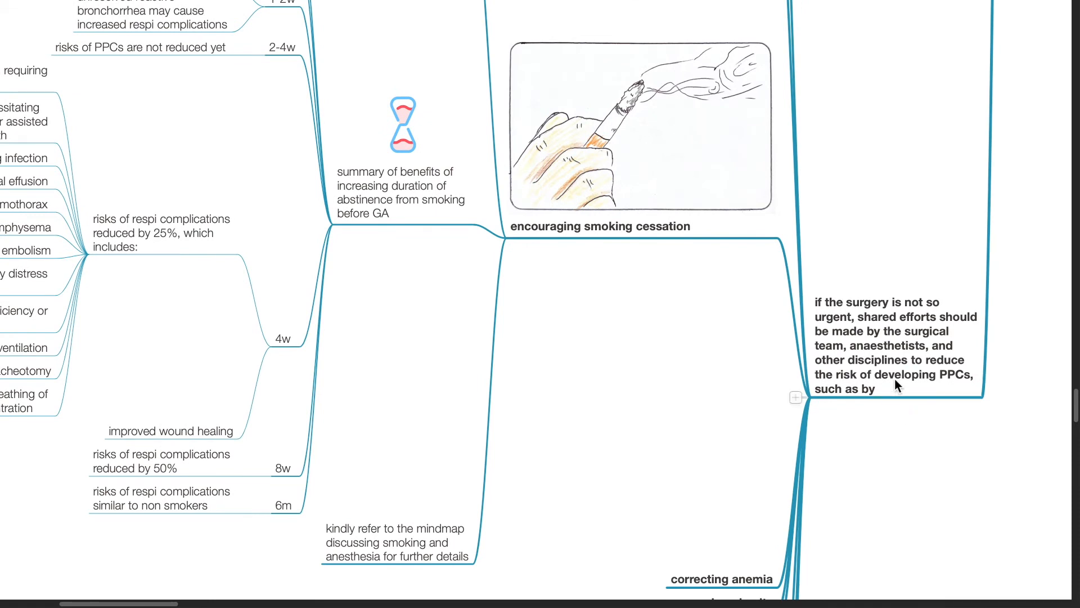
mouse_move(905, 285)
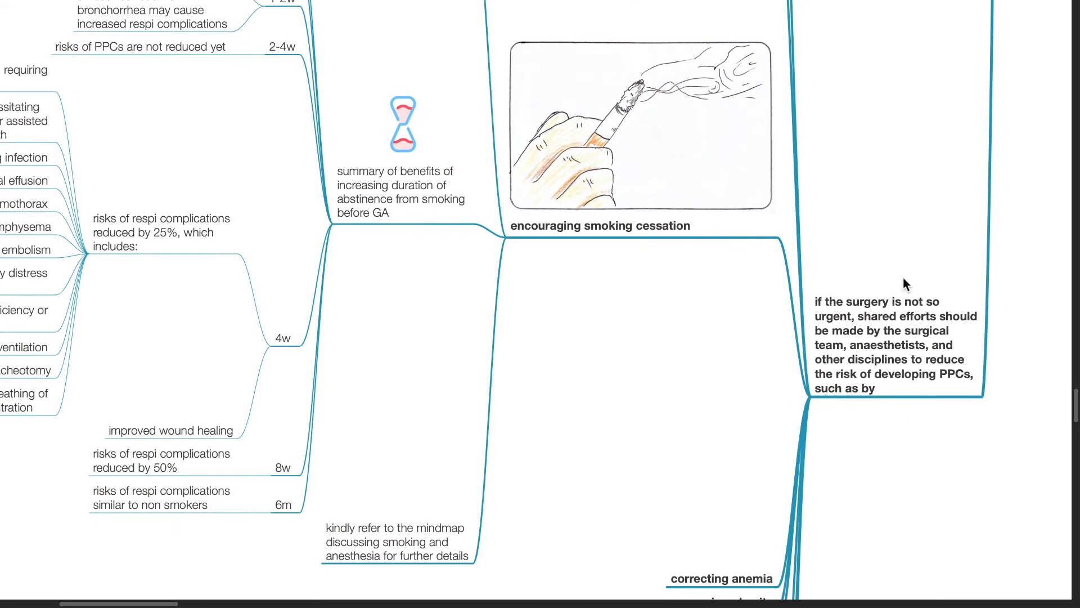
scroll(down, 3)
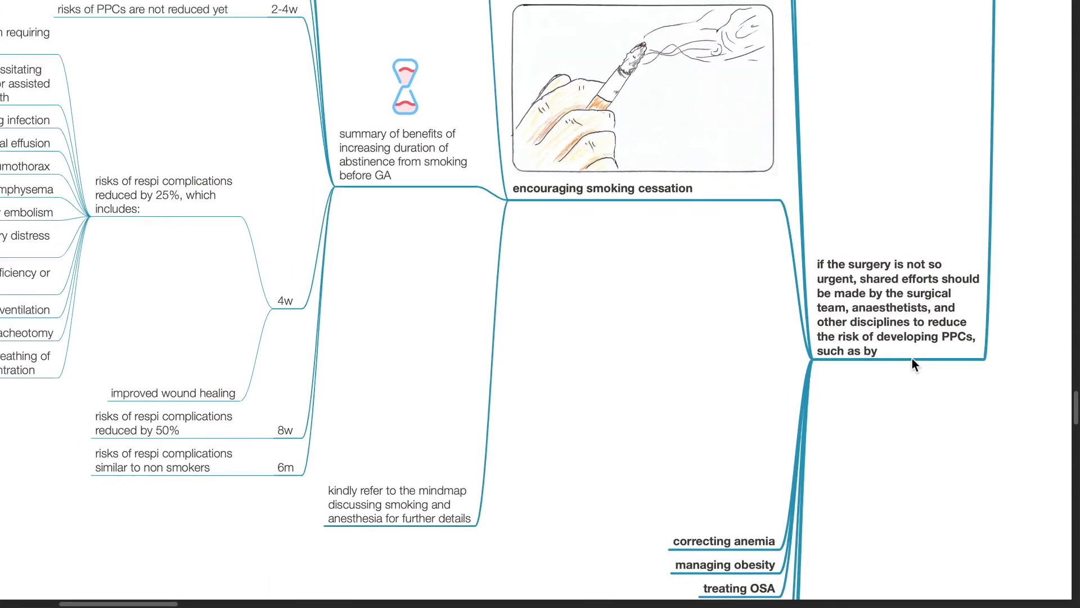
scroll(up, 3)
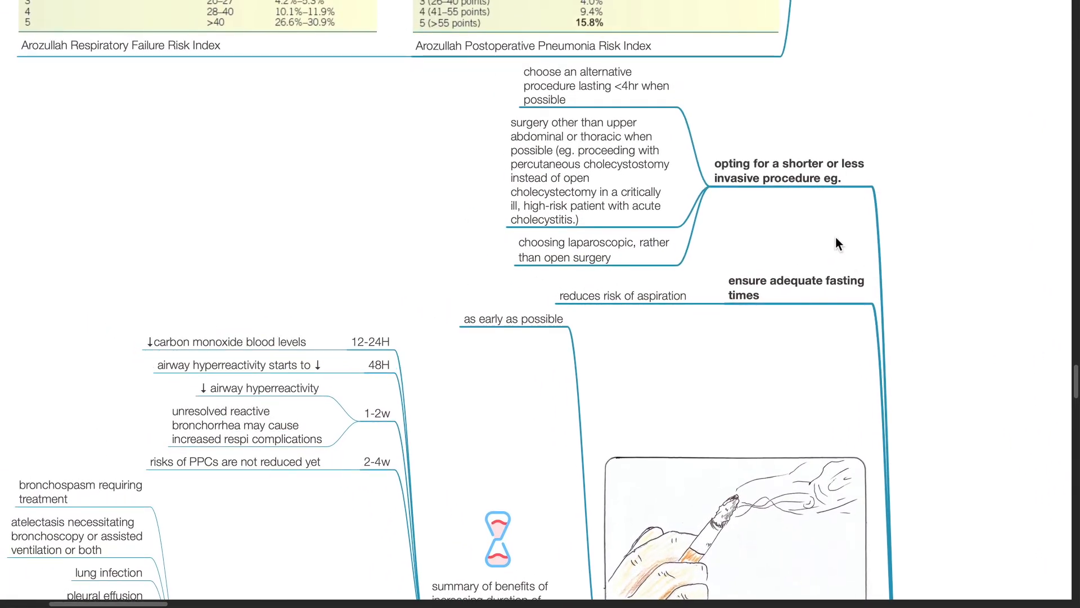
scroll(up, 3)
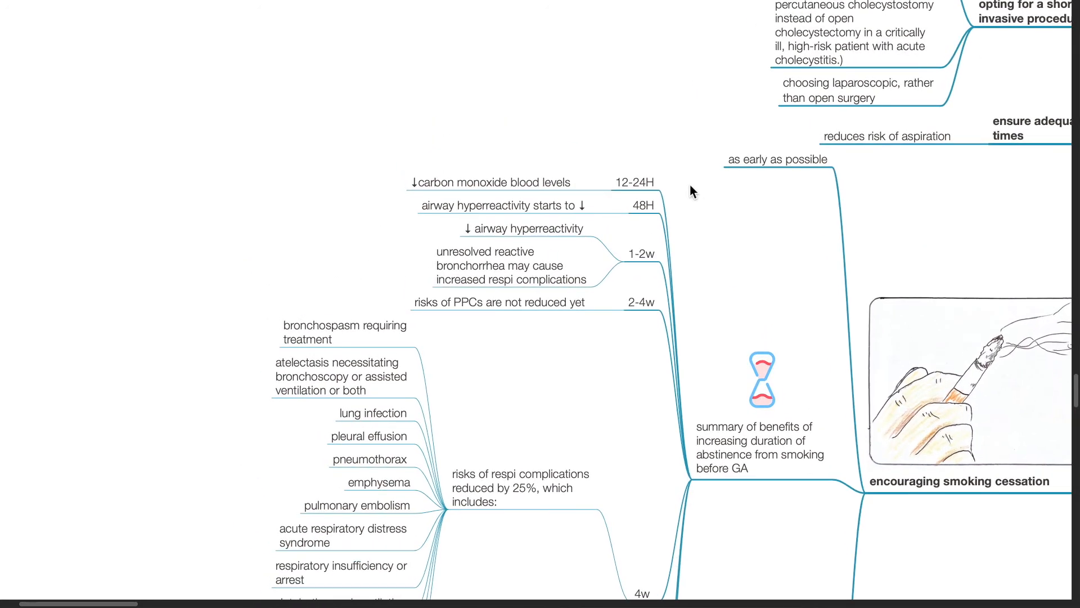
mouse_move(624, 198)
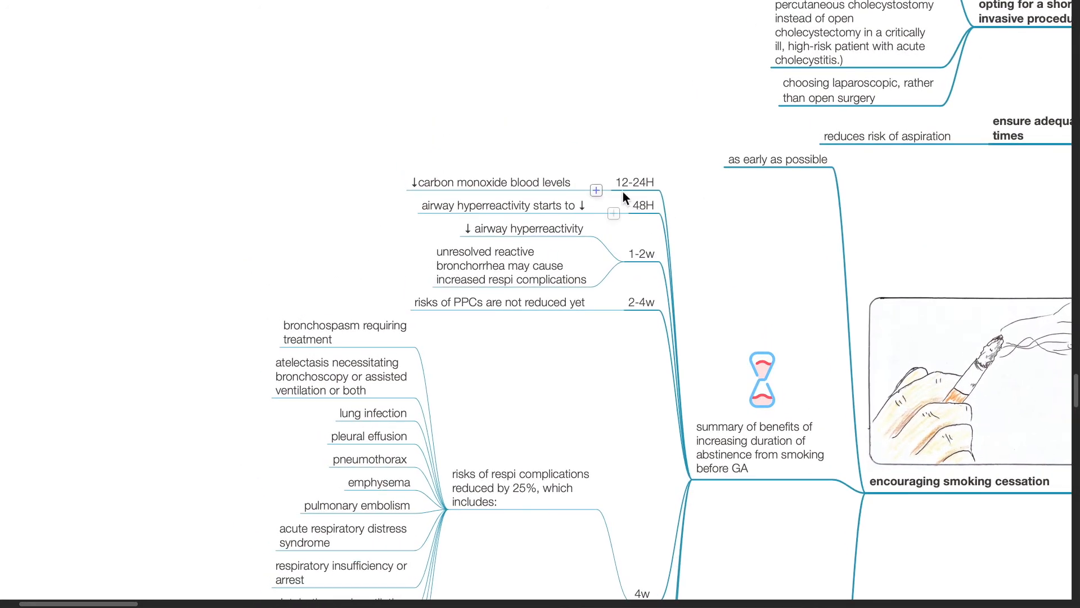
mouse_move(642, 193)
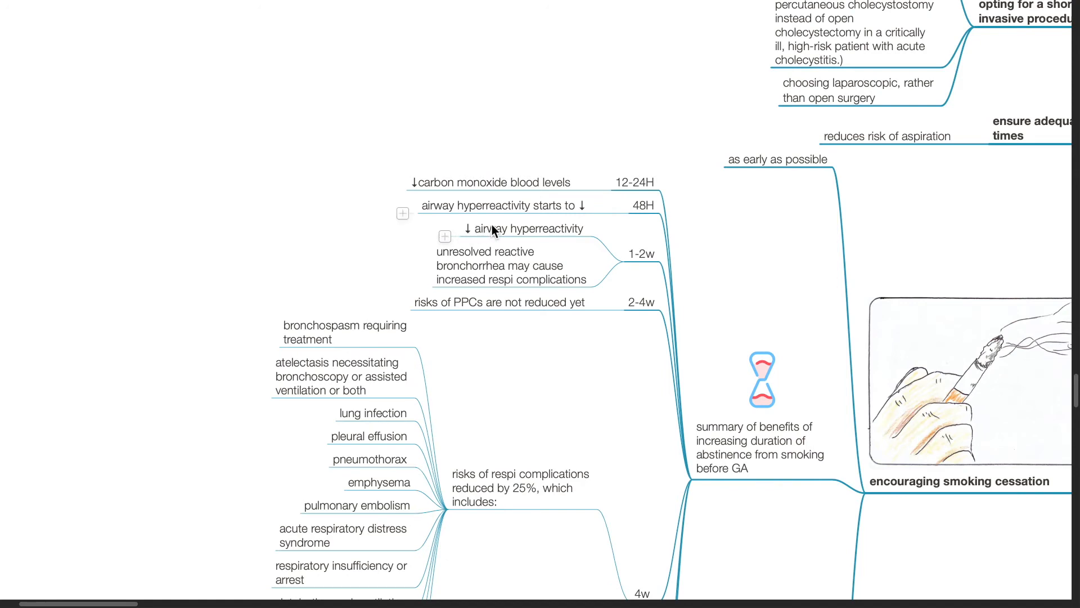
scroll(down, 3)
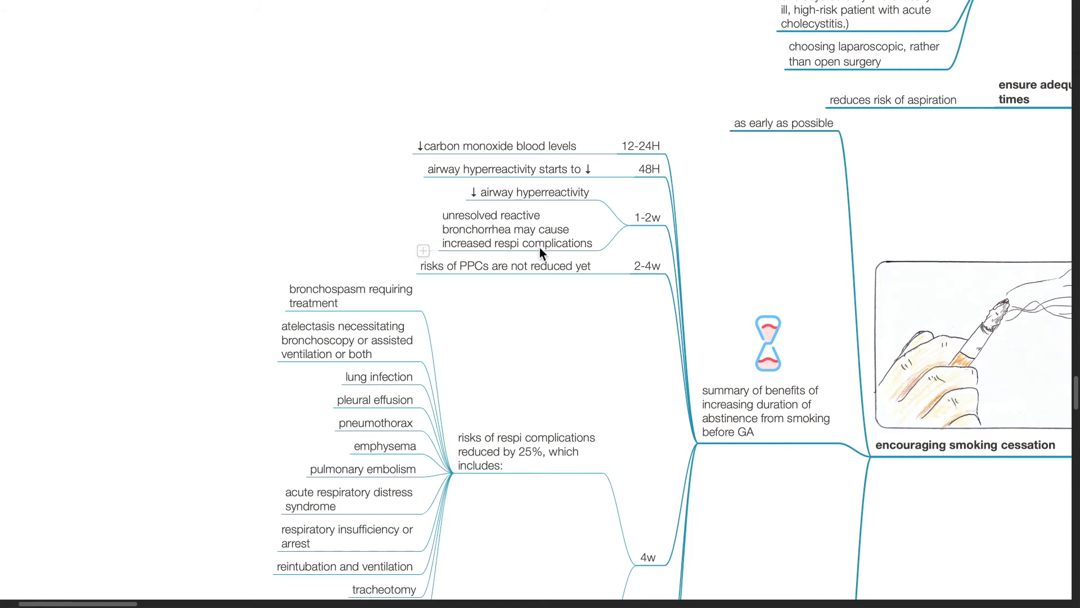
scroll(down, 3)
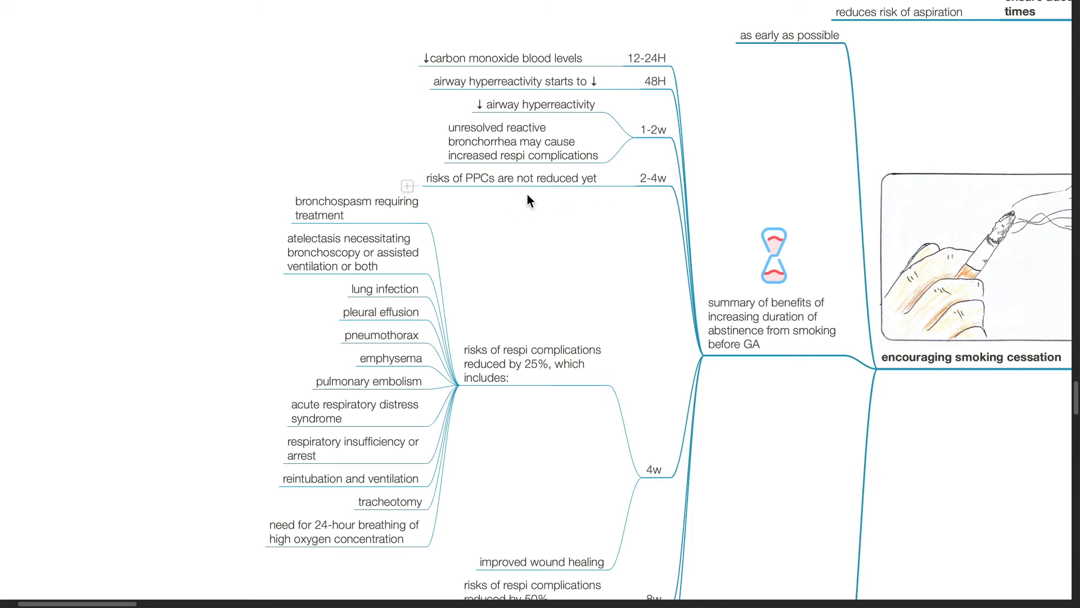
scroll(down, 3)
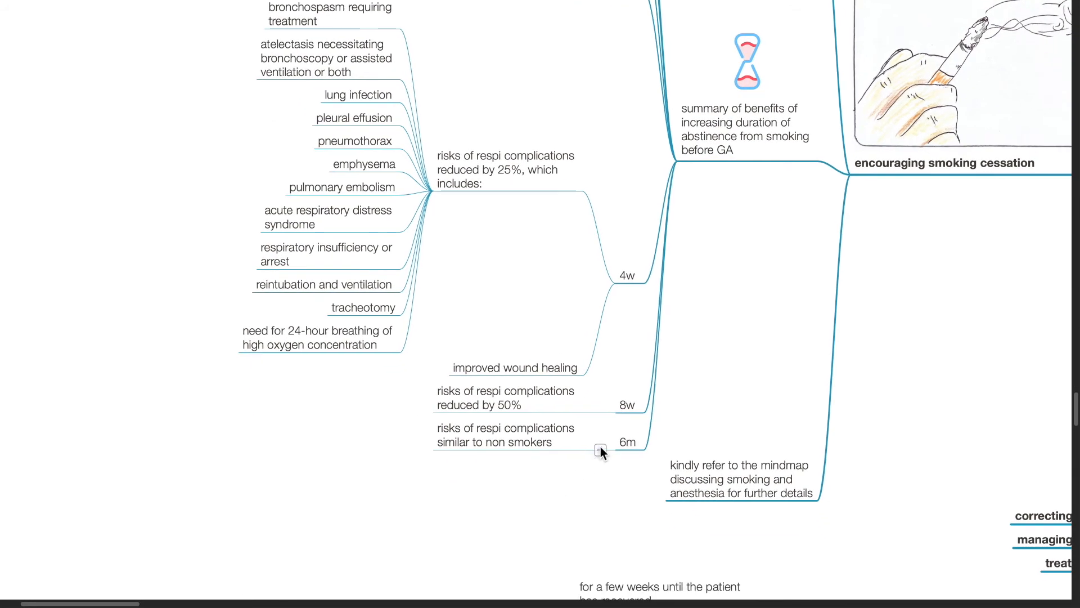
mouse_move(623, 432)
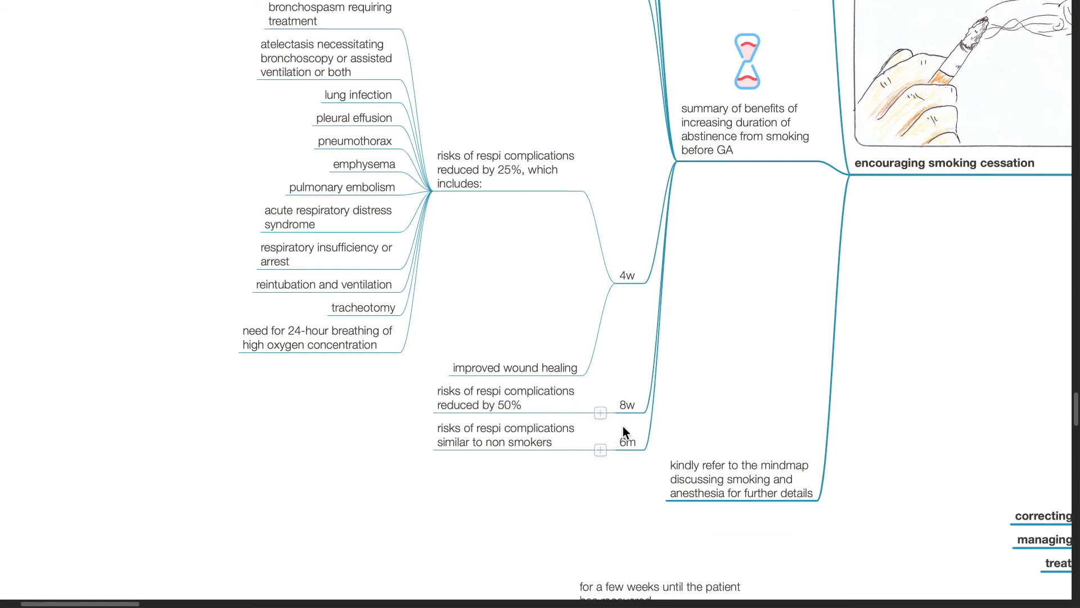
mouse_move(640, 363)
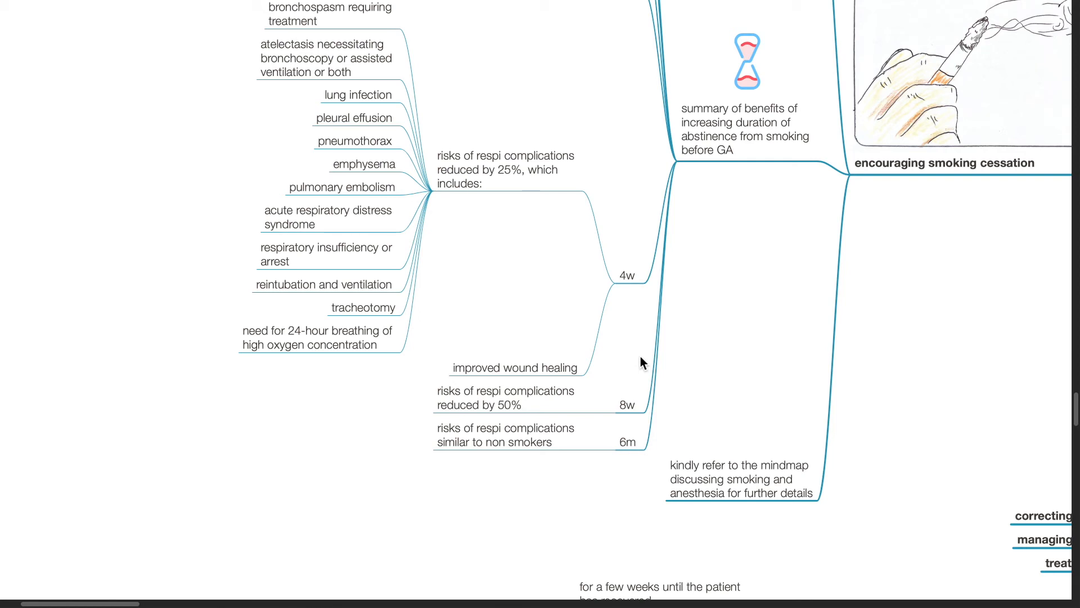
mouse_move(626, 466)
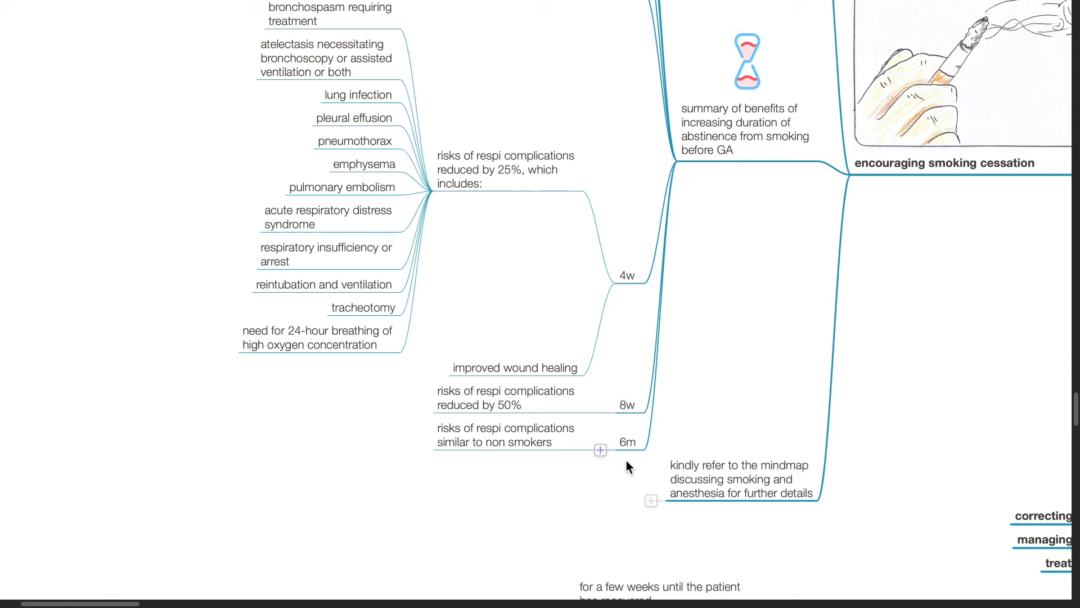
scroll(down, 3)
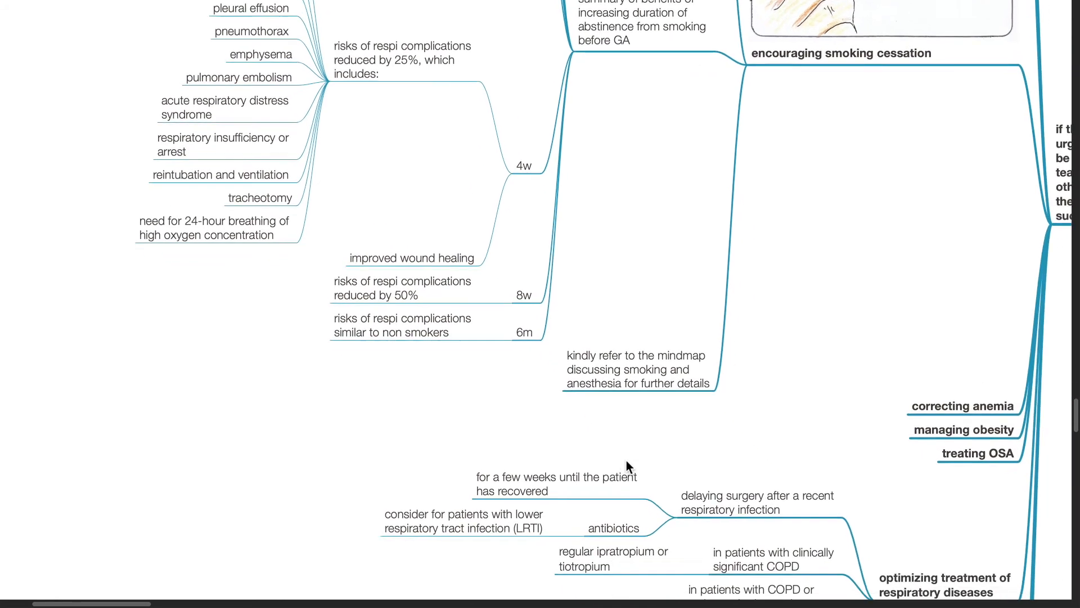
scroll(down, 3)
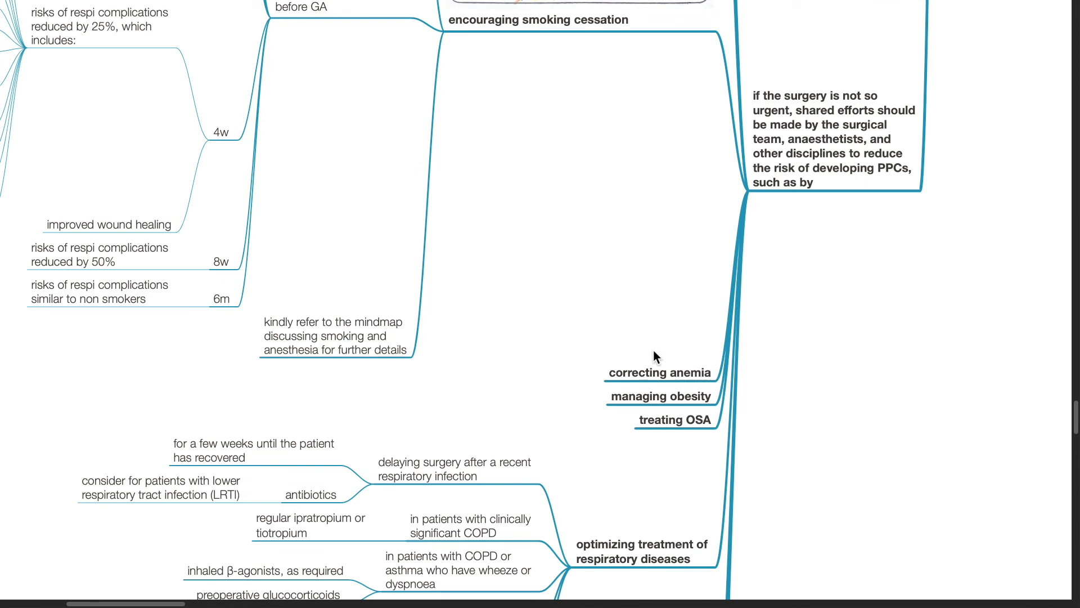
scroll(down, 3)
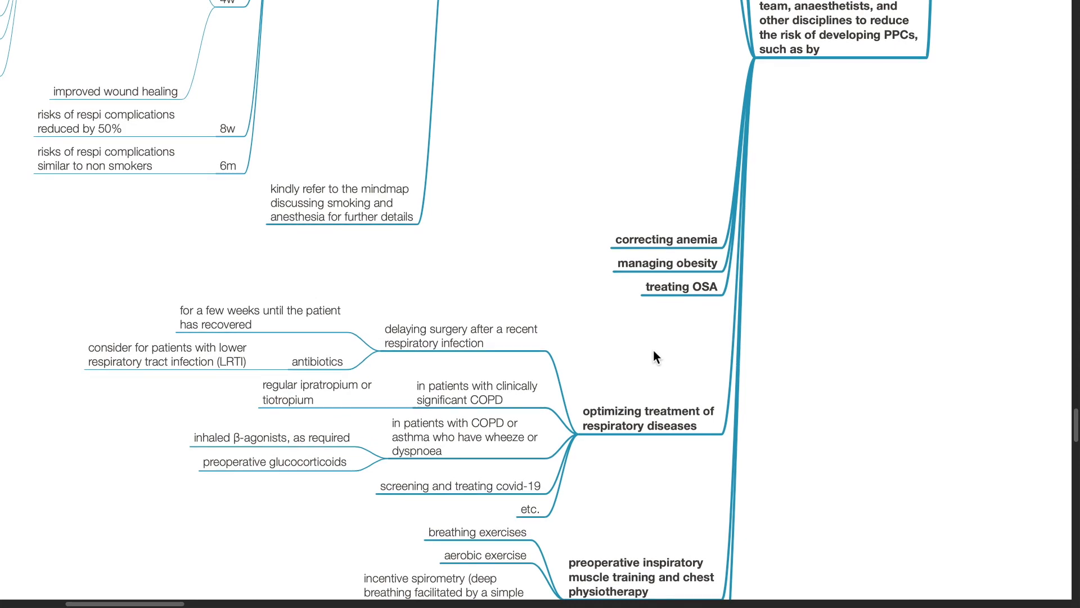
scroll(down, 3)
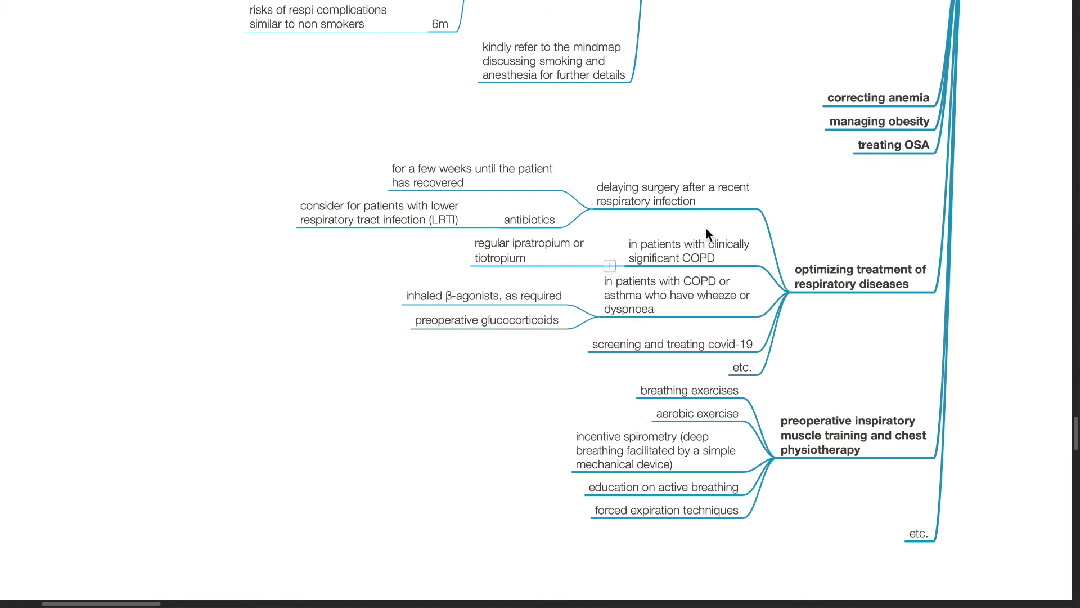
mouse_move(679, 272)
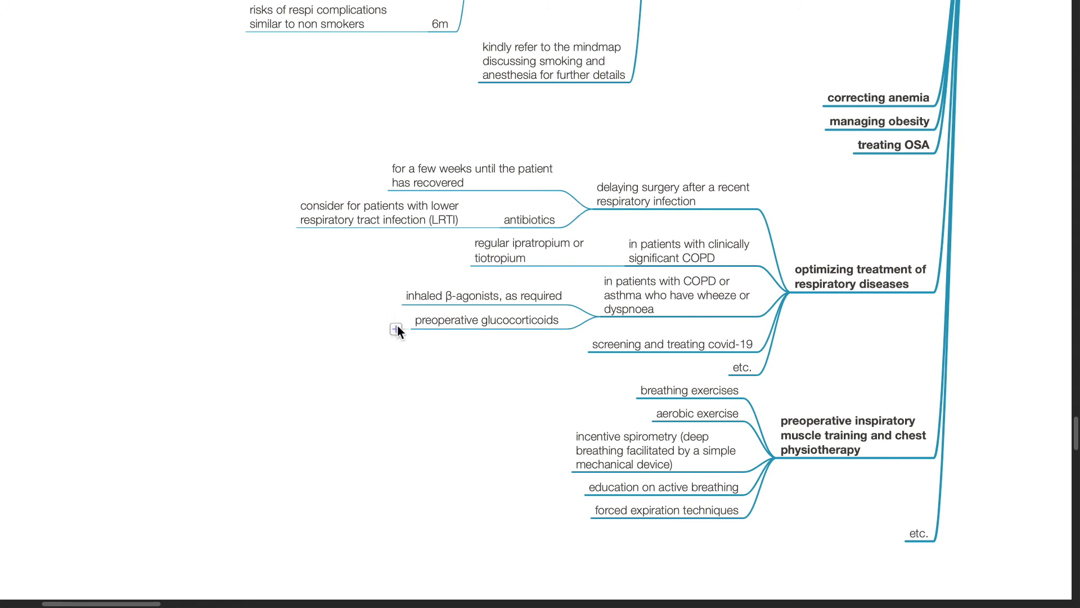
mouse_move(457, 373)
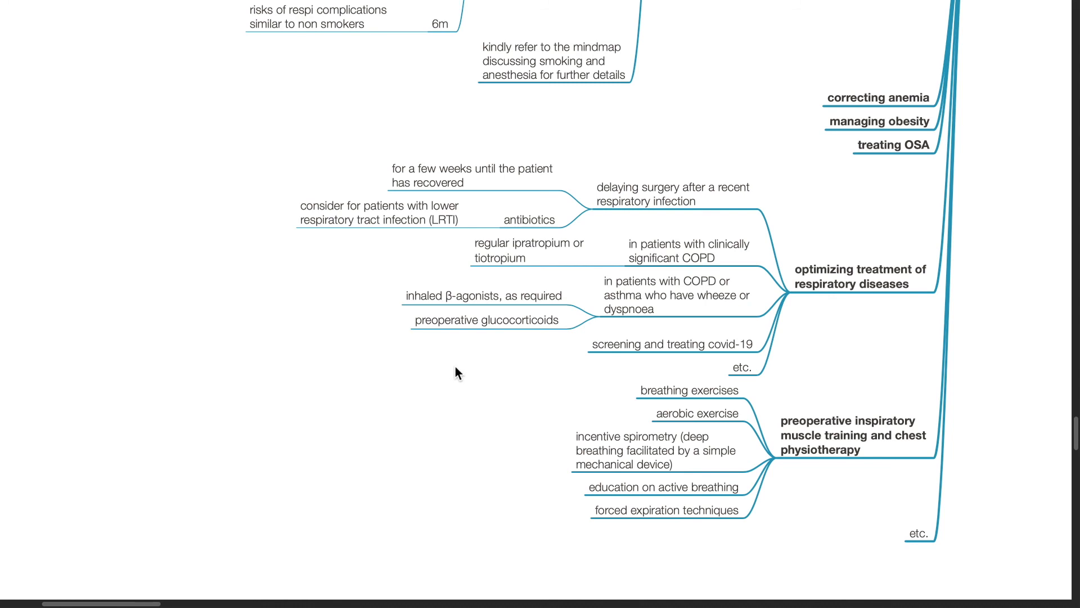